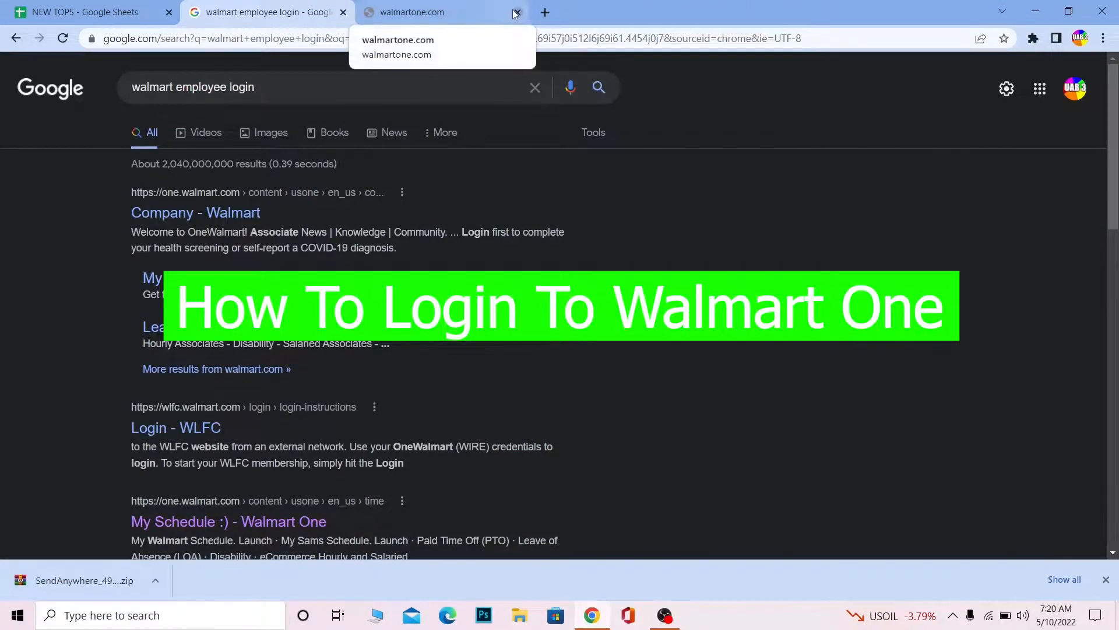
Close the extra walmartone.com tab, keeping the walmart employee login results.
{"action": "left_click", "coordinate": [516, 11]}
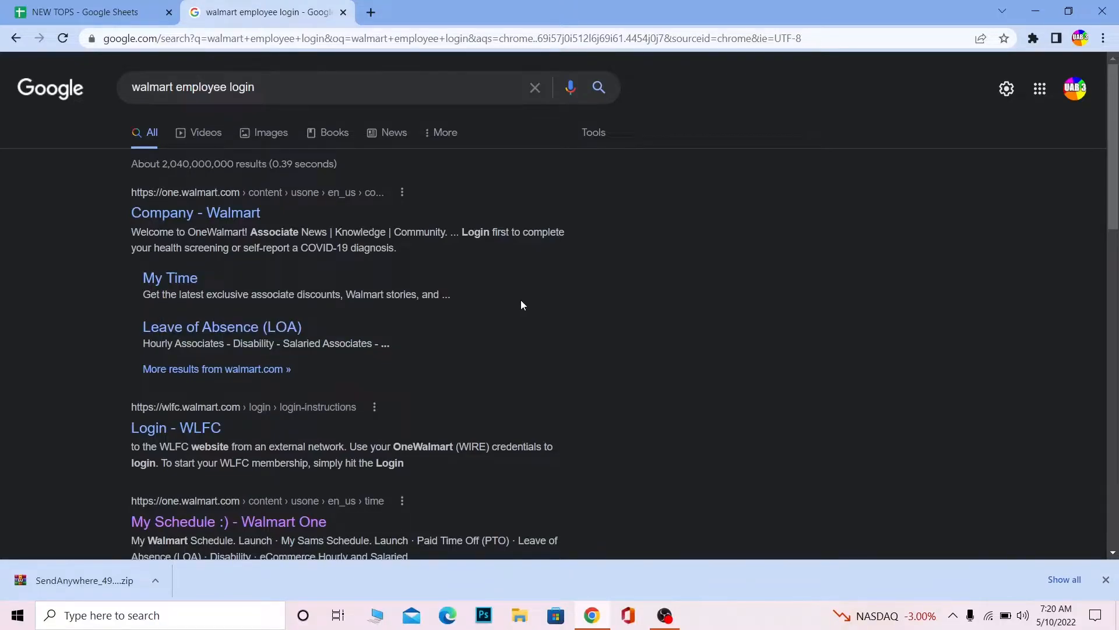
{"action": "mouse_move", "coordinate": [981, 271]}
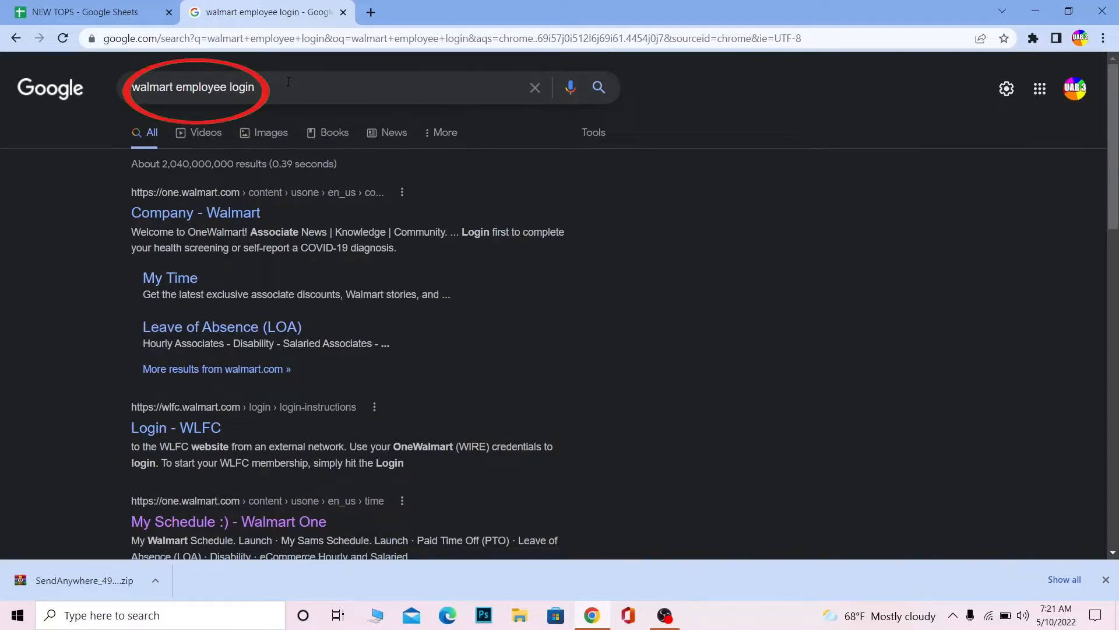
Go to the My Schedule Walmart One result and continue to its Login sign-in page.
{"action": "scroll", "scroll_direction": "down", "scroll_amount": 3}
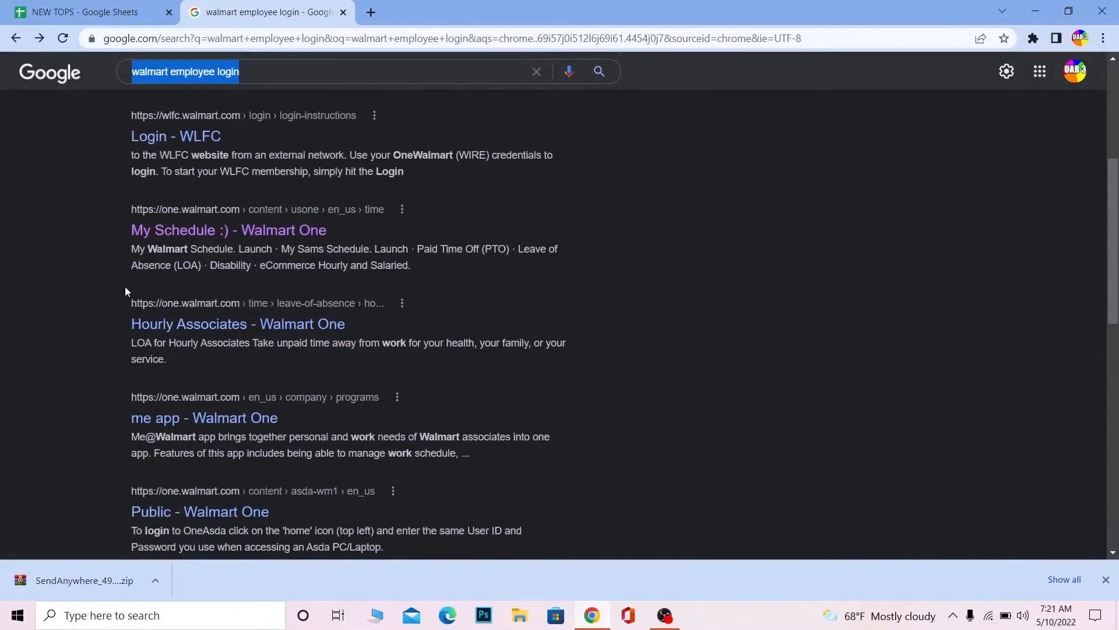
{"action": "left_click", "coordinate": [228, 230]}
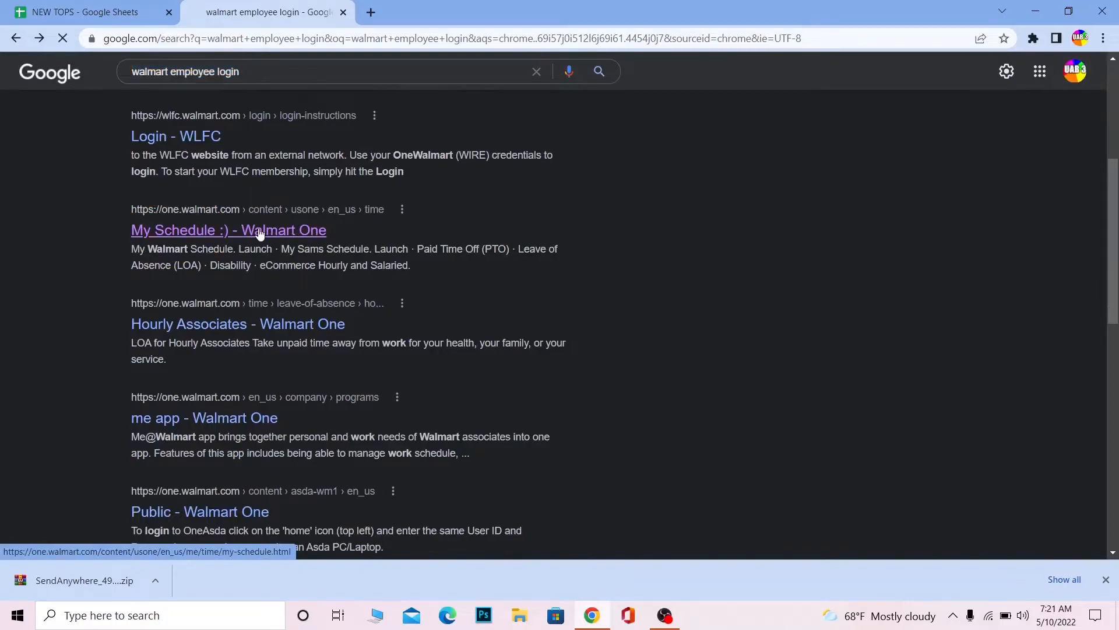
{"action": "left_click", "coordinate": [228, 229]}
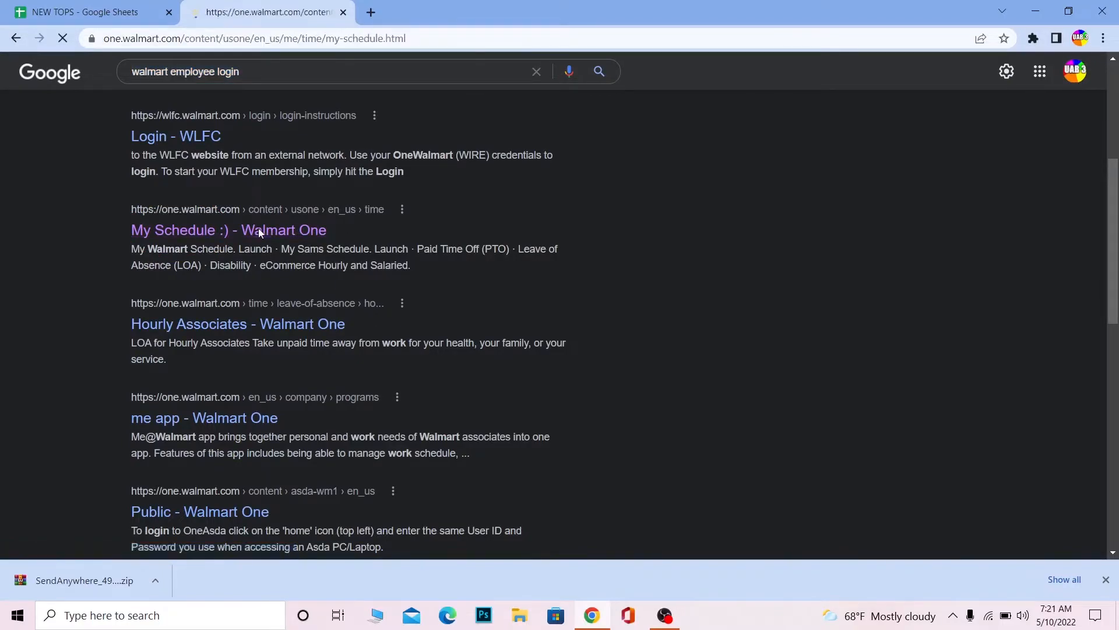
{"action": "left_click", "coordinate": [228, 229]}
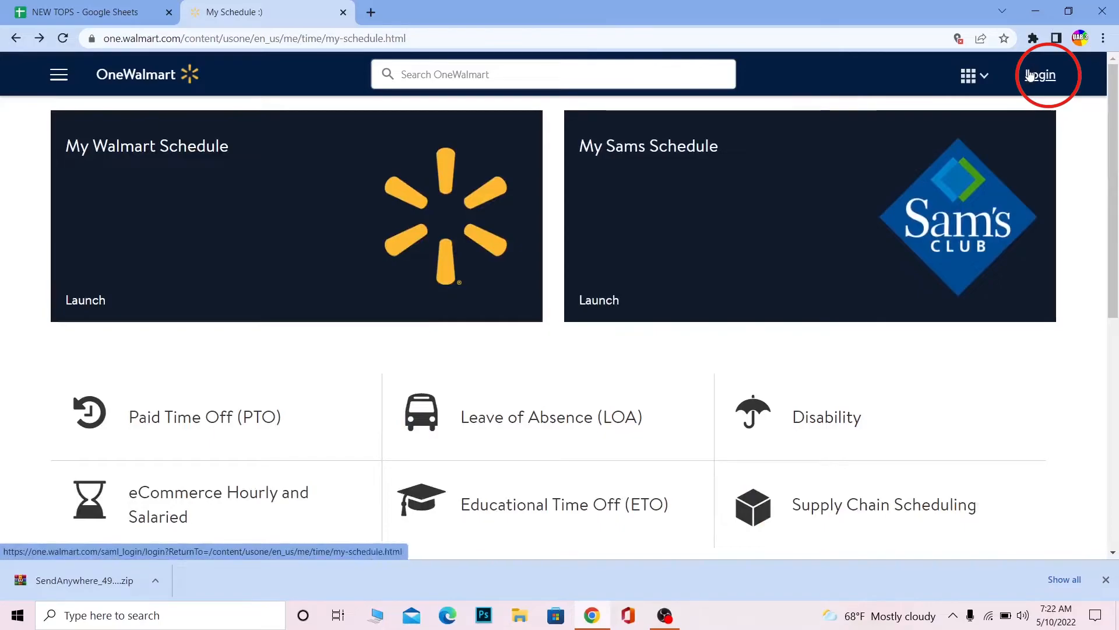
{"action": "left_click", "coordinate": [1039, 74]}
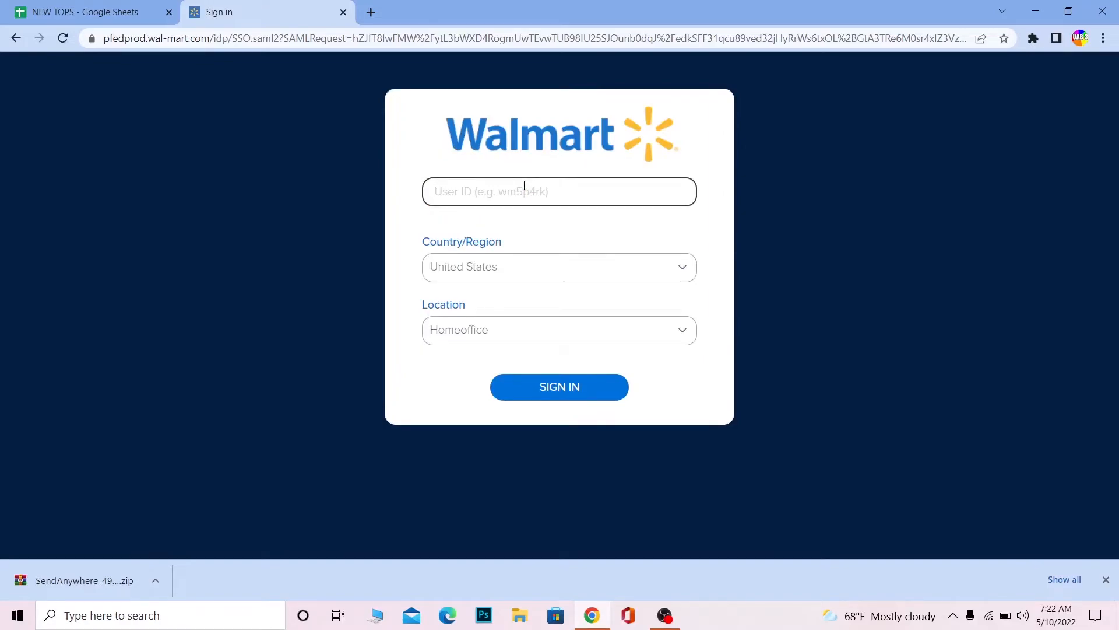
Choose Canada as country and Store/Club - Pharmacy & Optical as location.
{"action": "left_click", "coordinate": [559, 266]}
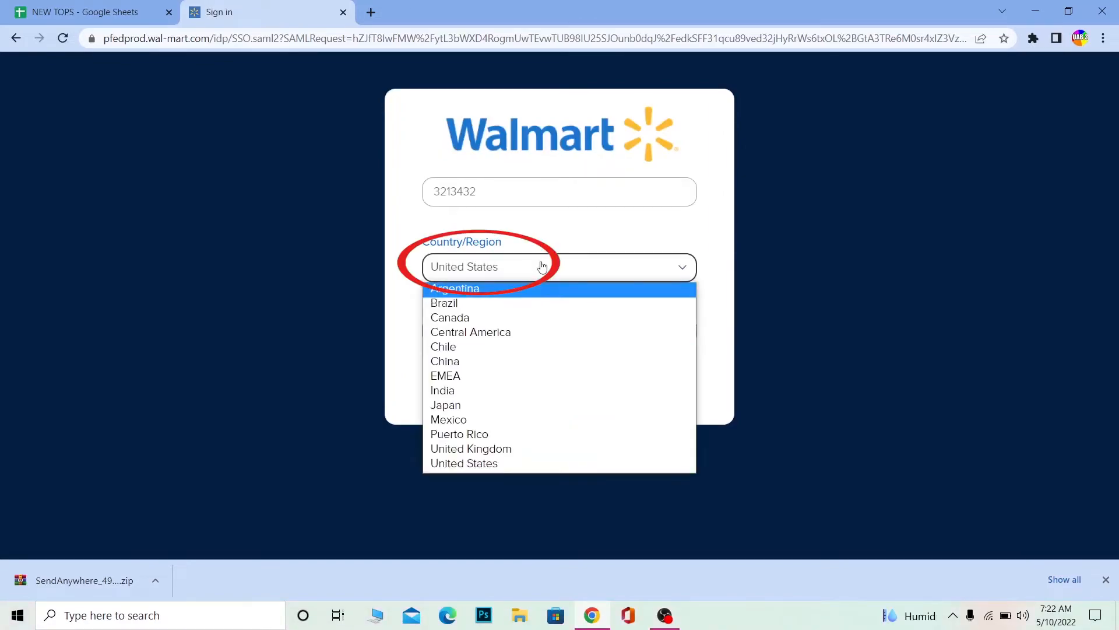
{"action": "left_click", "coordinate": [450, 318]}
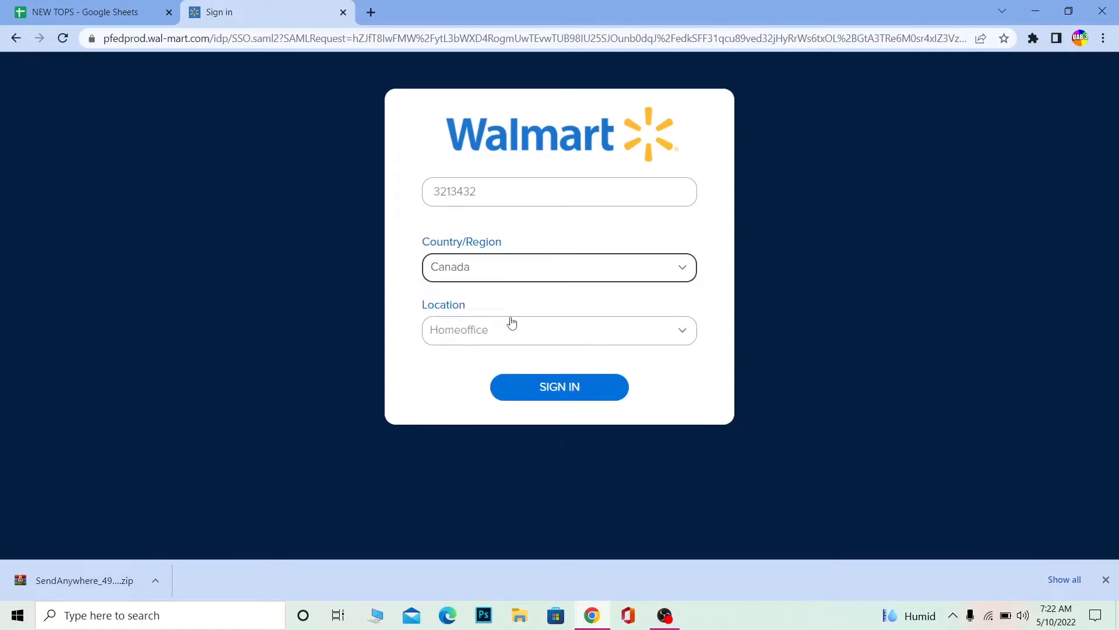
{"action": "left_click", "coordinate": [558, 330]}
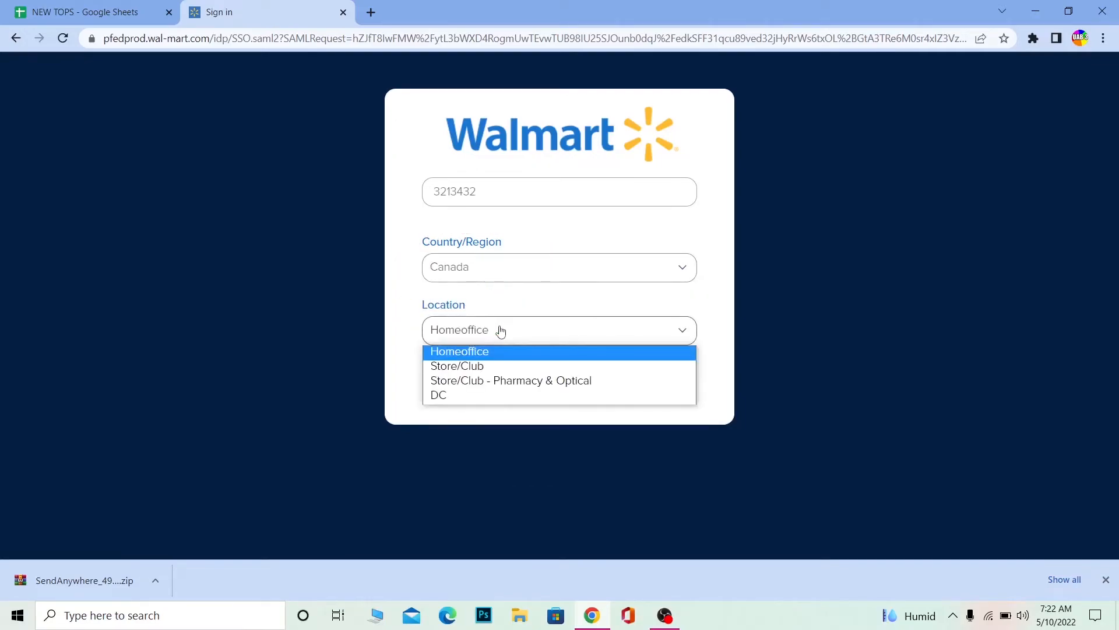
{"action": "mouse_move", "coordinate": [456, 365]}
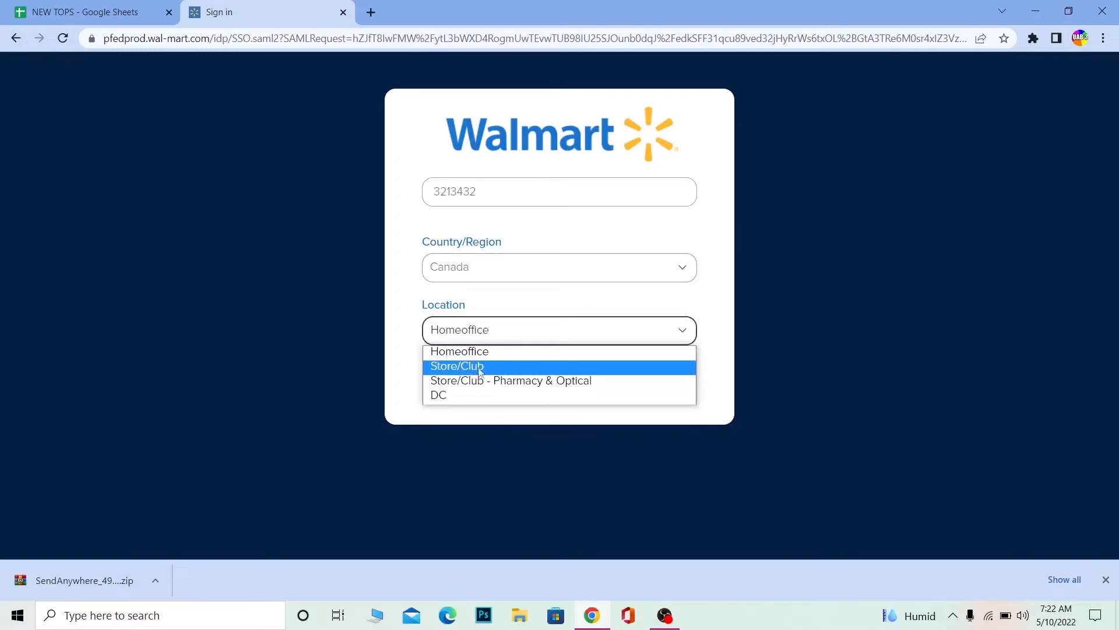
{"action": "left_click", "coordinate": [509, 380]}
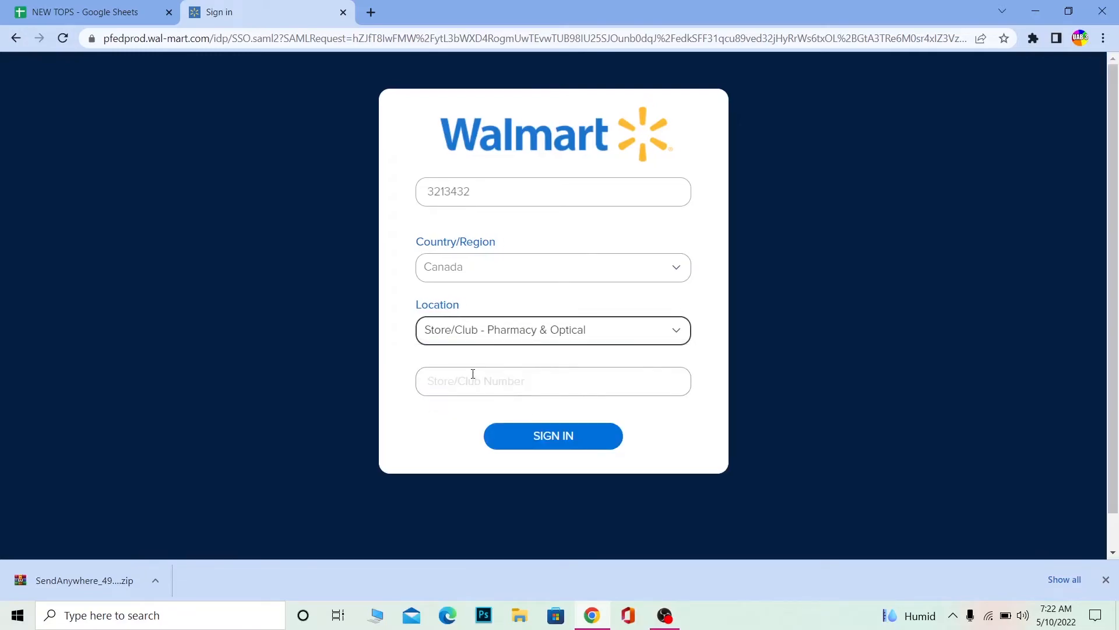
Enter store number 11232 in the Store/Club Number field.
{"action": "left_click", "coordinate": [553, 380]}
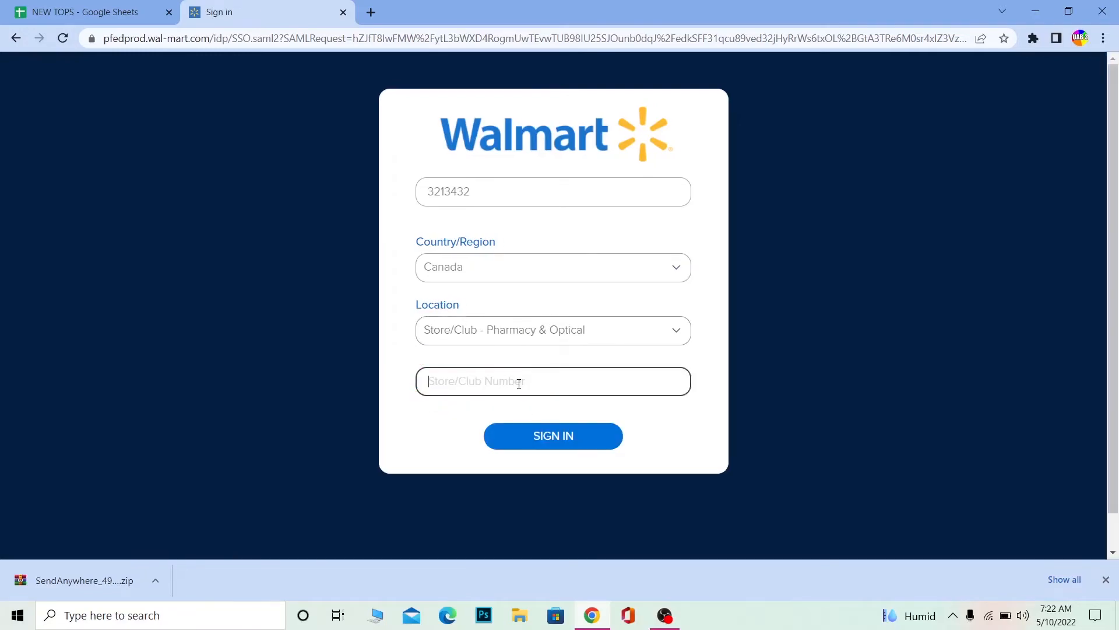
{"action": "type", "text": "1"}
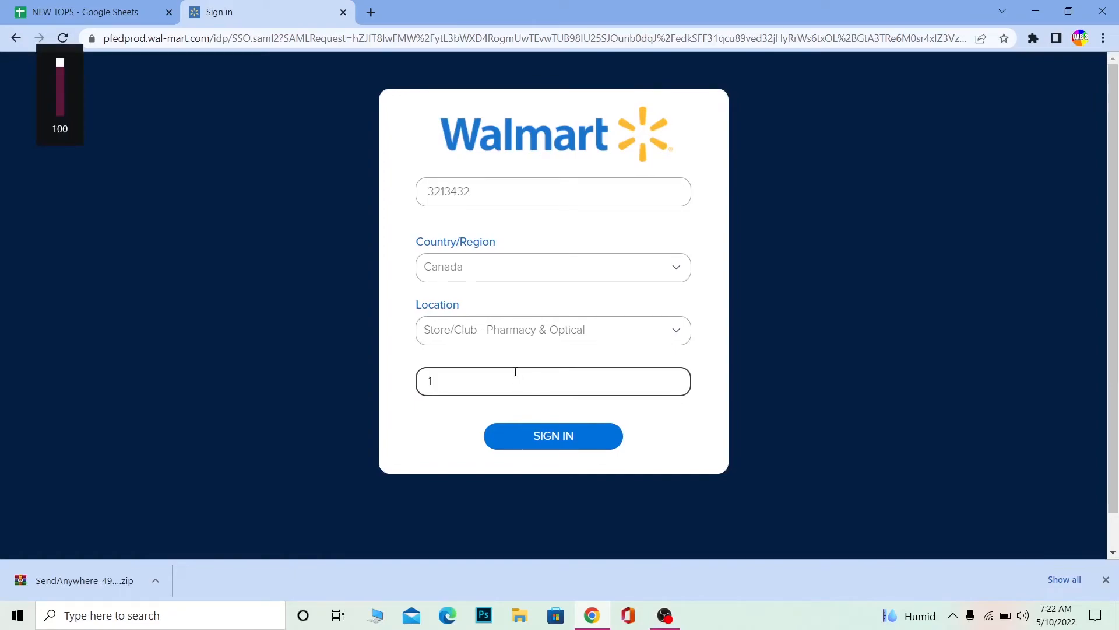
{"action": "left_click", "coordinate": [552, 435]}
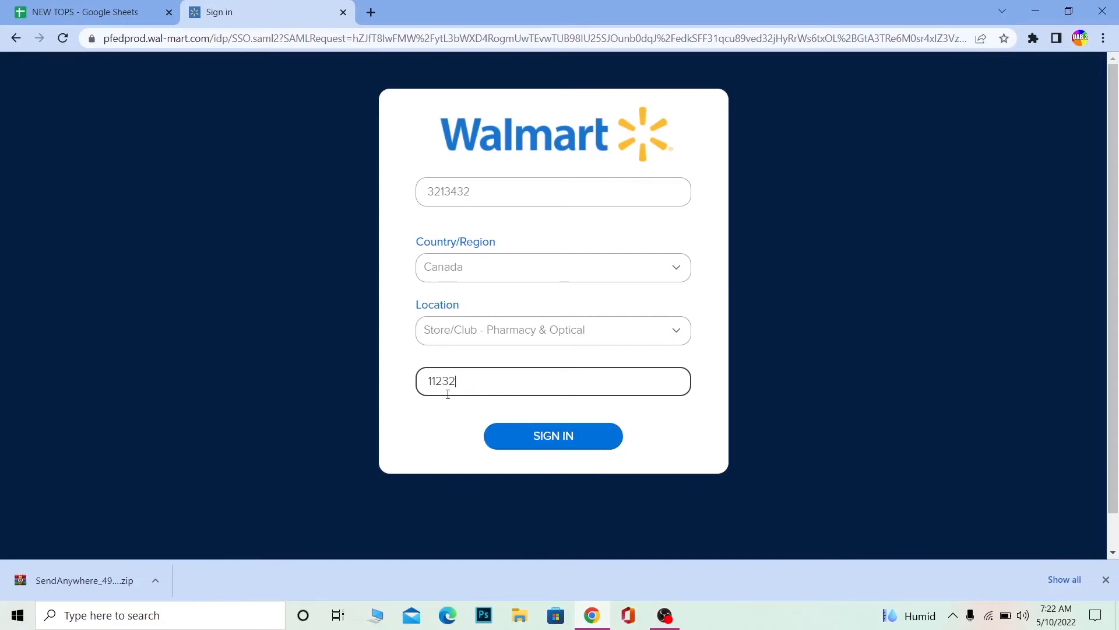
{"action": "mouse_move", "coordinate": [227, 351]}
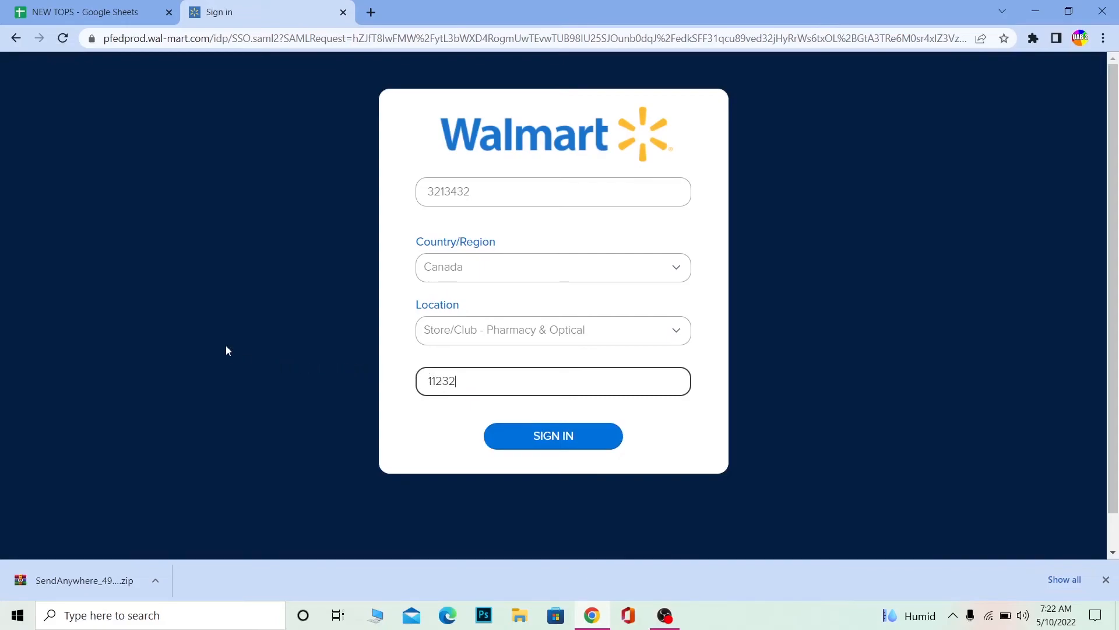